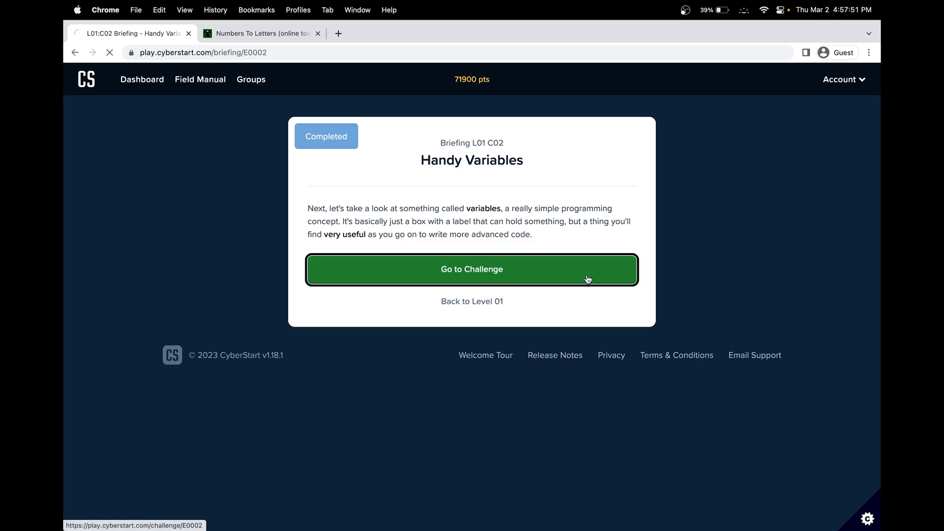
# Go to the Handy Variables challenge (L01 C02) from its briefing card
pyautogui.click(473, 269)
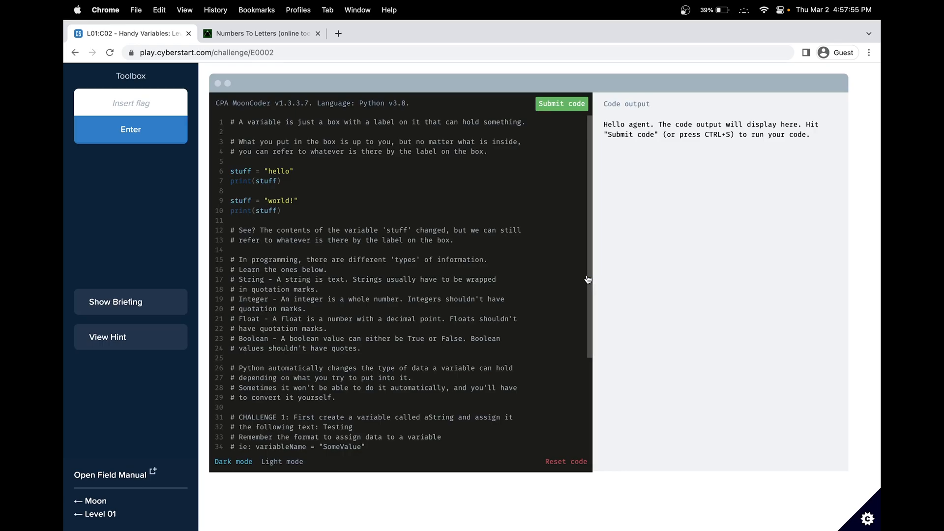
# Read the example comments and scroll down to the Challenge 1 instructions
pyautogui.doubleClick(278, 172)
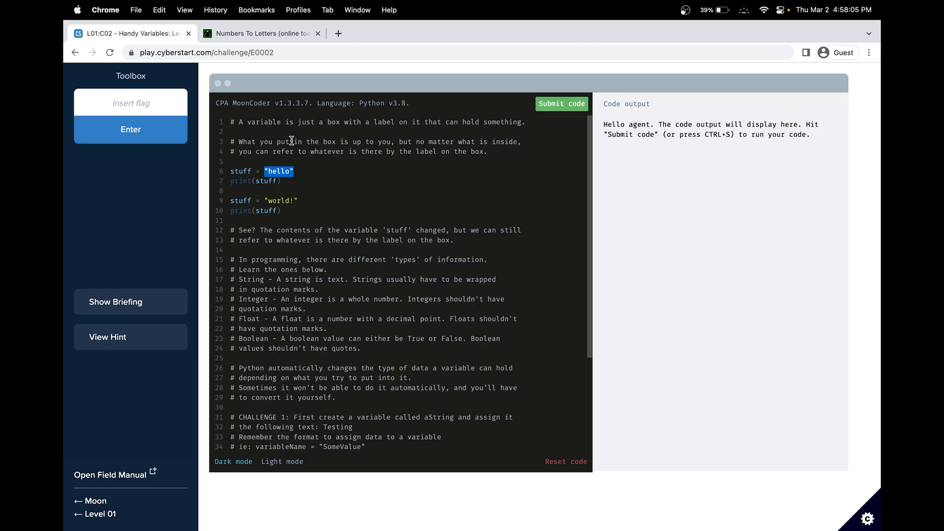
pyautogui.doubleClick(240, 171)
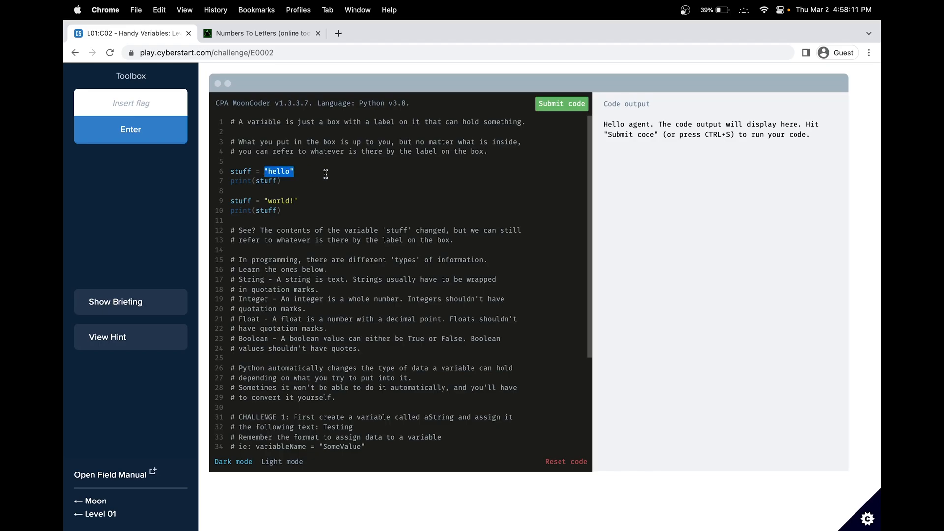
pyautogui.scroll(-3)
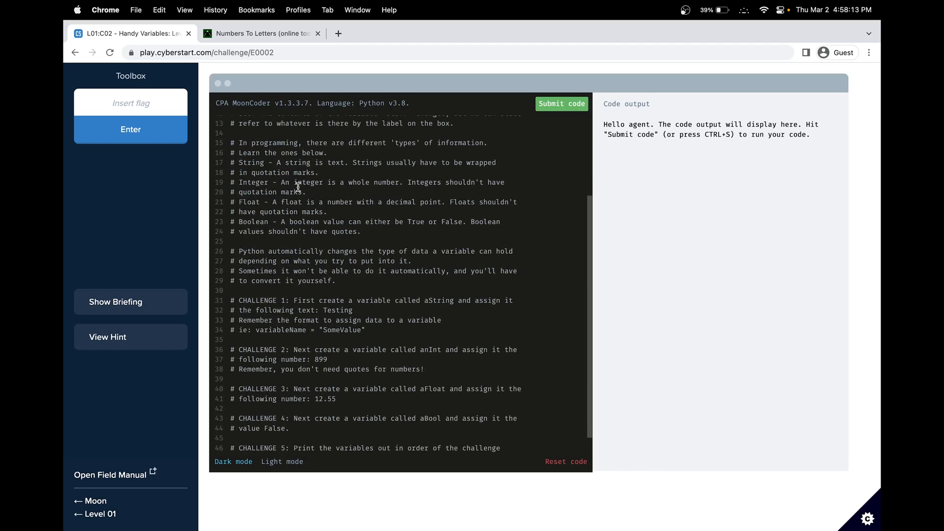
pyautogui.moveTo(255, 185)
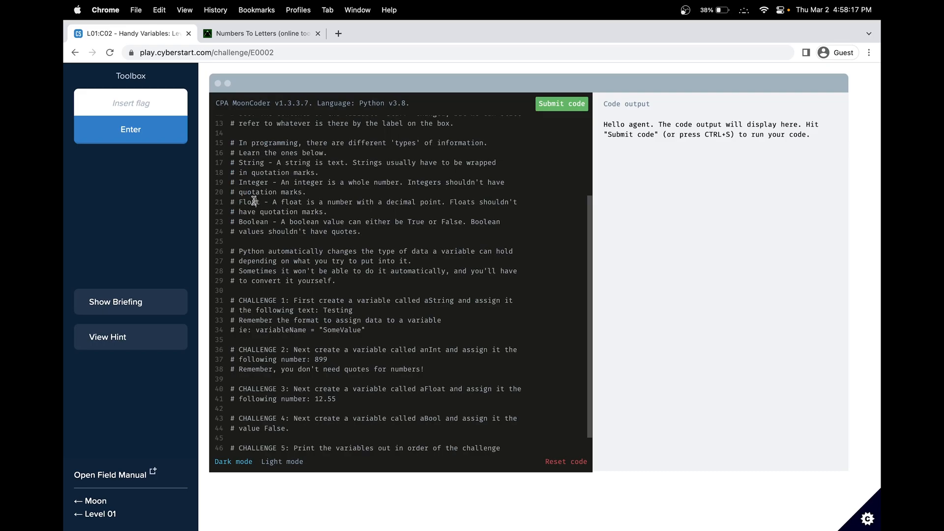
pyautogui.doubleClick(253, 222)
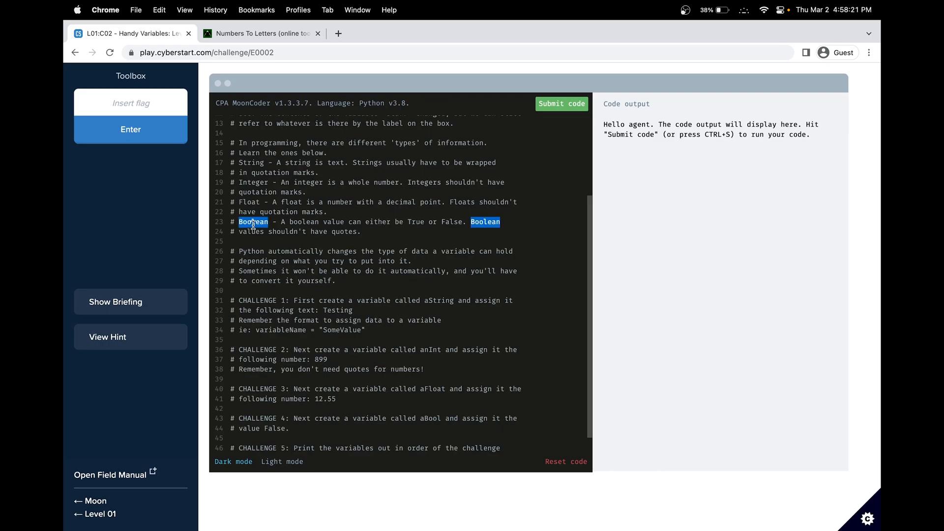
pyautogui.scroll(-3)
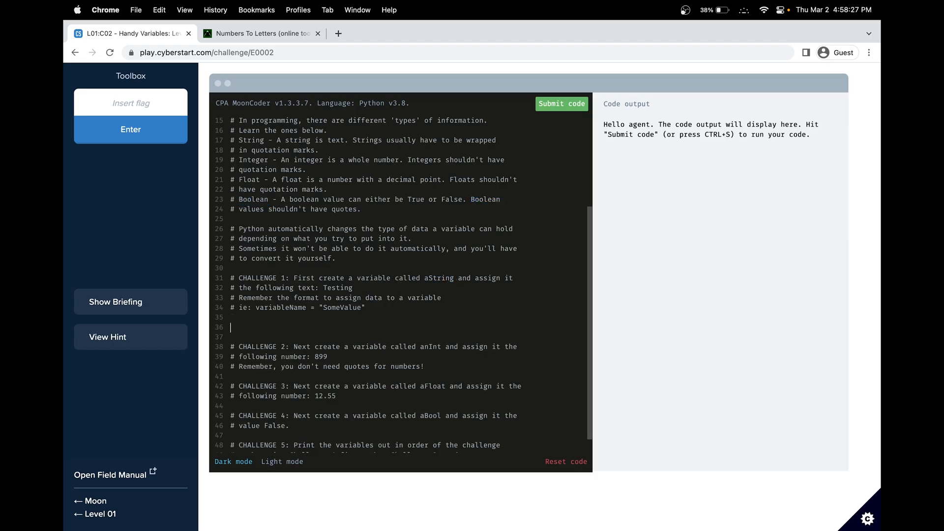
# Define aString = "Testing" and anInt = 899 under their challenge comments
pyautogui.write('aString')
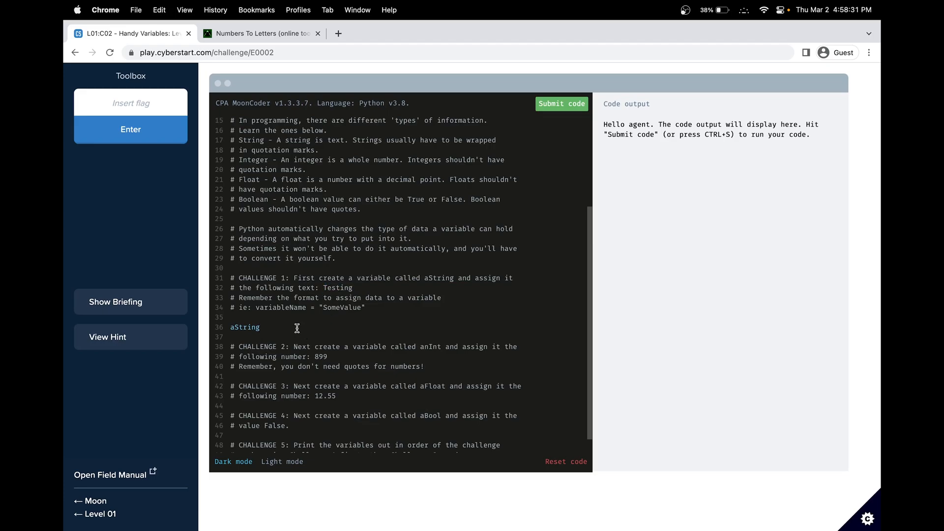
pyautogui.write('= "Testing"')
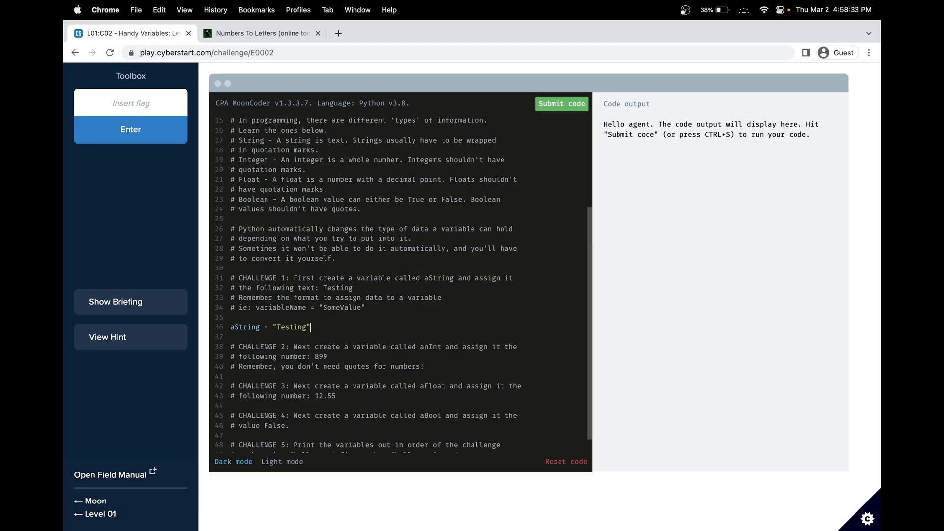
pyautogui.moveTo(378, 307)
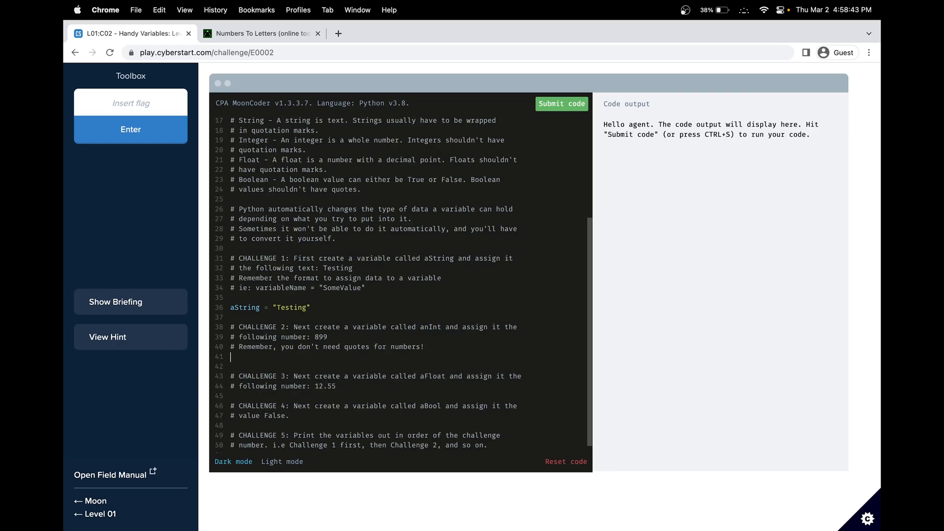
pyautogui.write('anInt =')
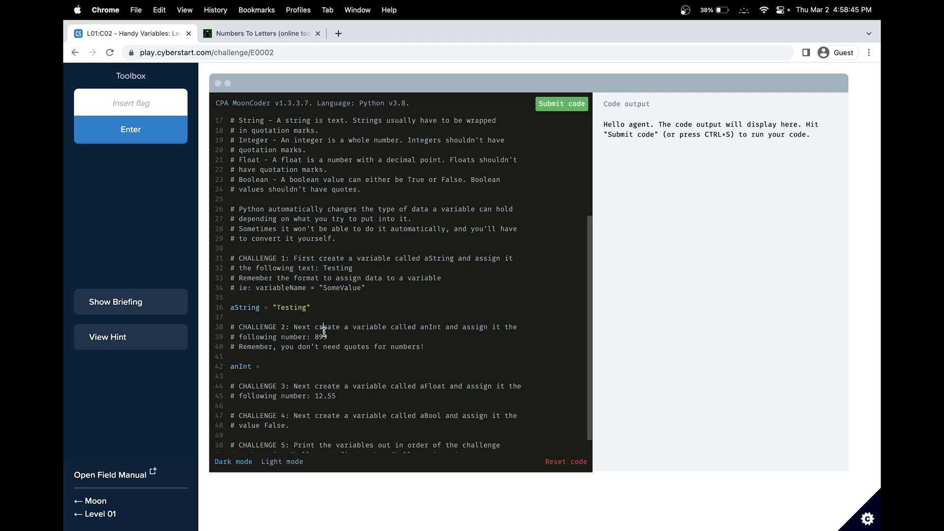
pyautogui.write('899')
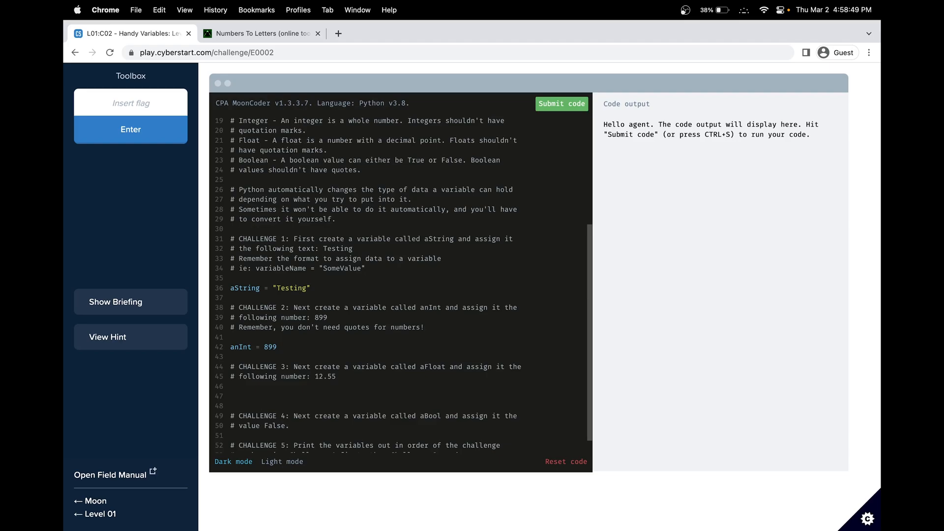
# Define aFloat = 12.55 and aBool = False under their challenge comments
pyautogui.write('aFloat =')
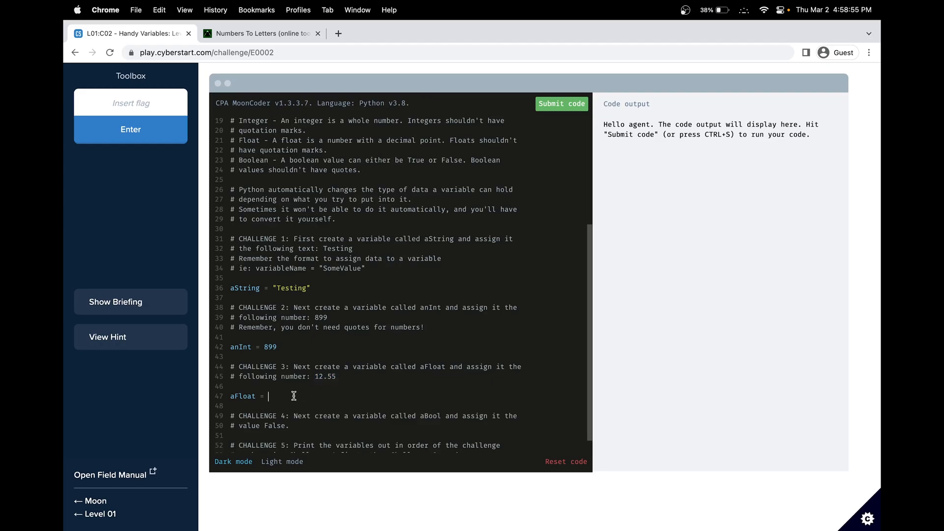
pyautogui.write('12.55')
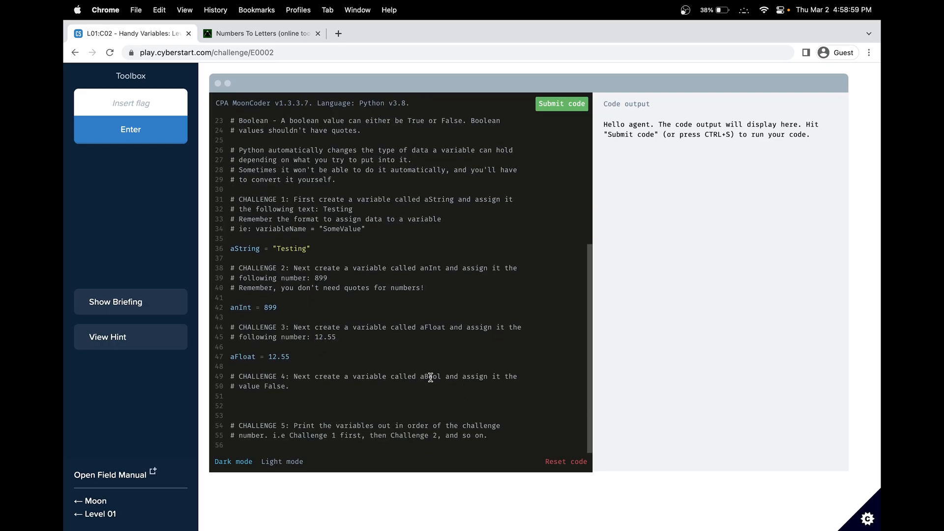
pyautogui.write('aBool =')
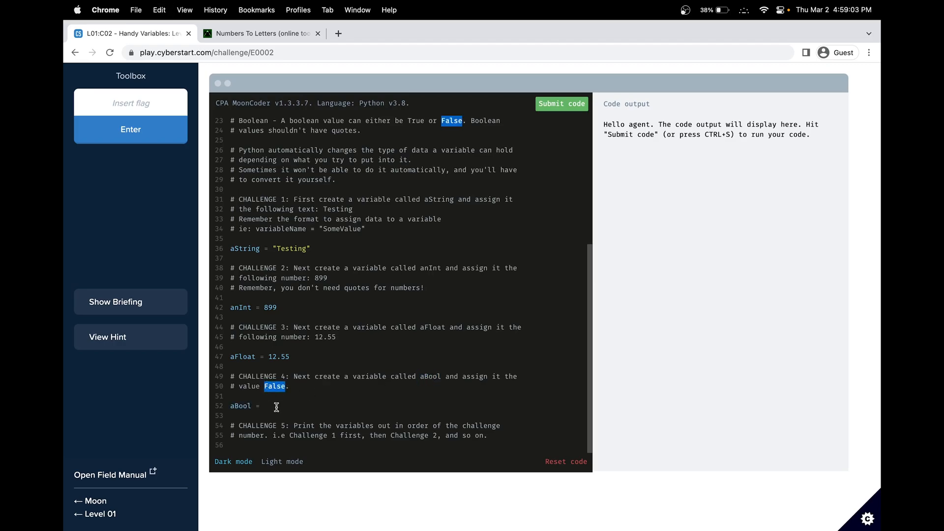
pyautogui.write('False')
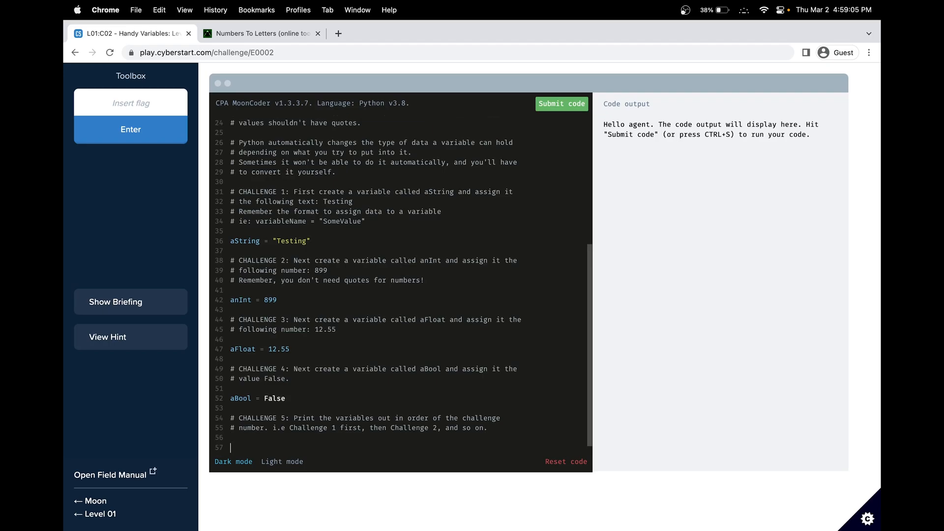
# Write print(aString, anInt, aFloat, aBool) on line 57
pyautogui.write('print(')
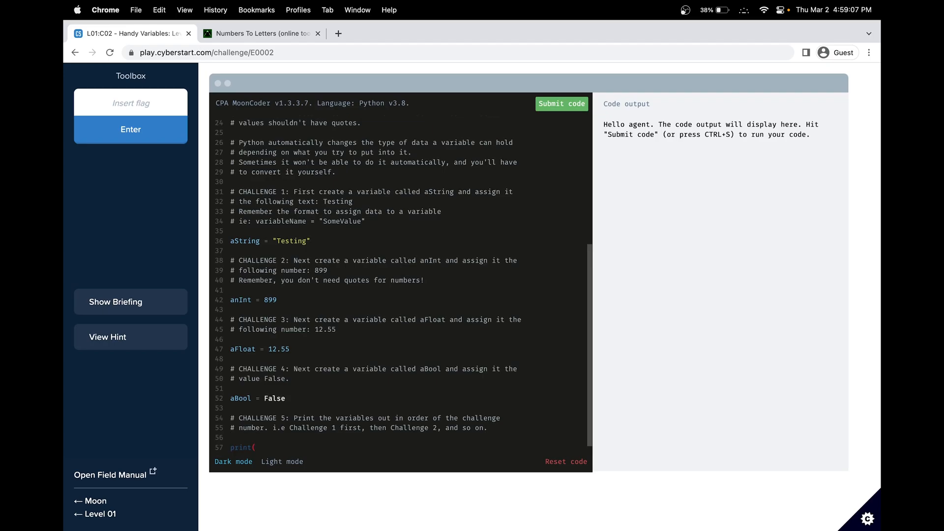
pyautogui.moveTo(512, 406)
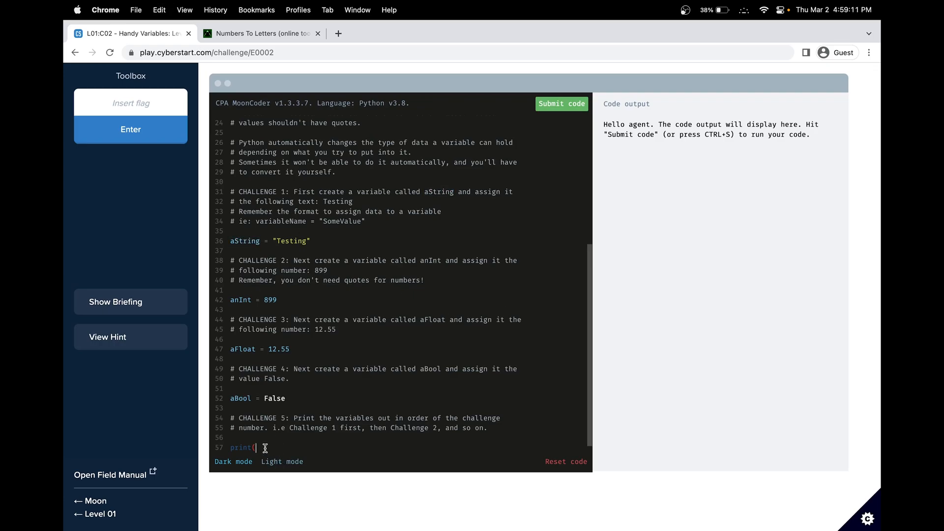
pyautogui.write('aString,')
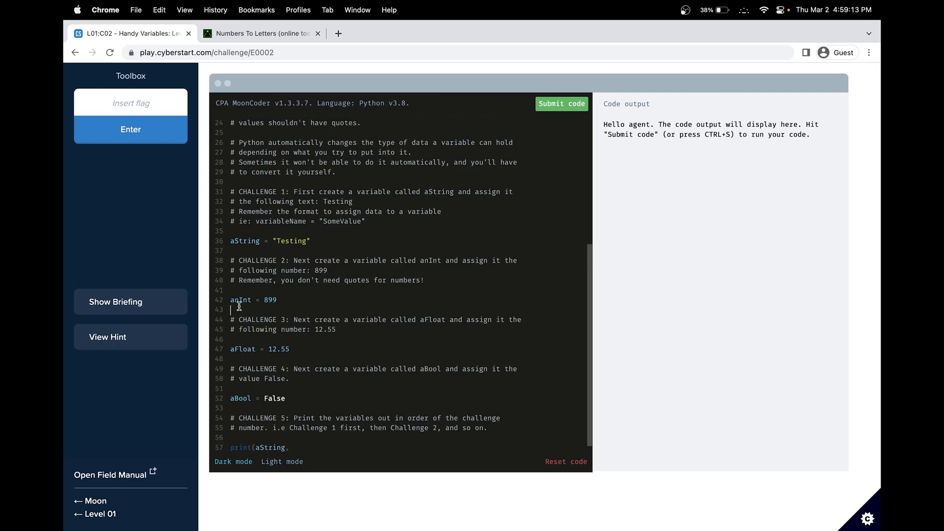
pyautogui.write('anInt, aFloat,')
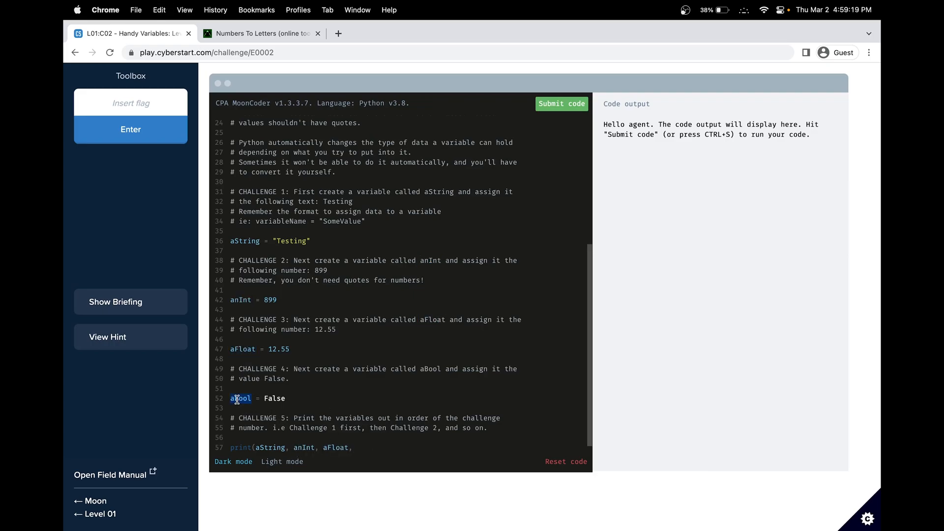
pyautogui.click(367, 448)
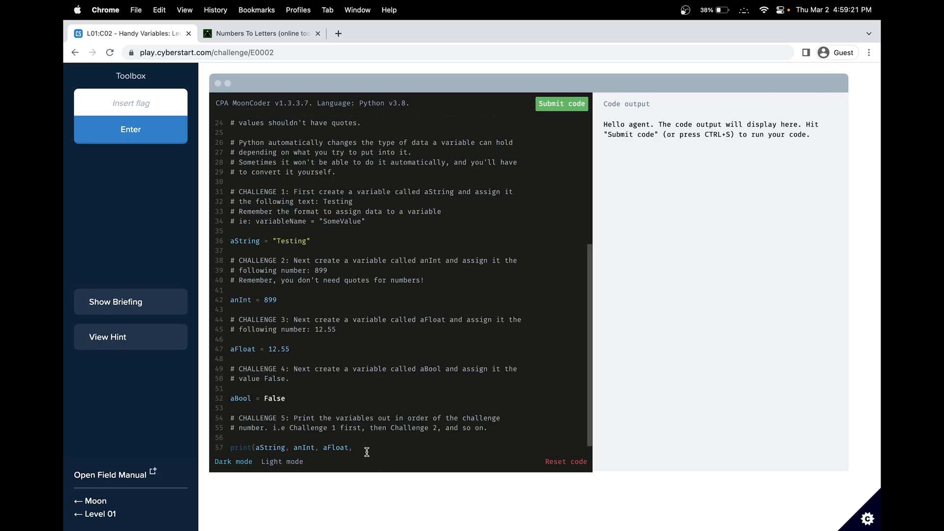
pyautogui.write('aBool)')
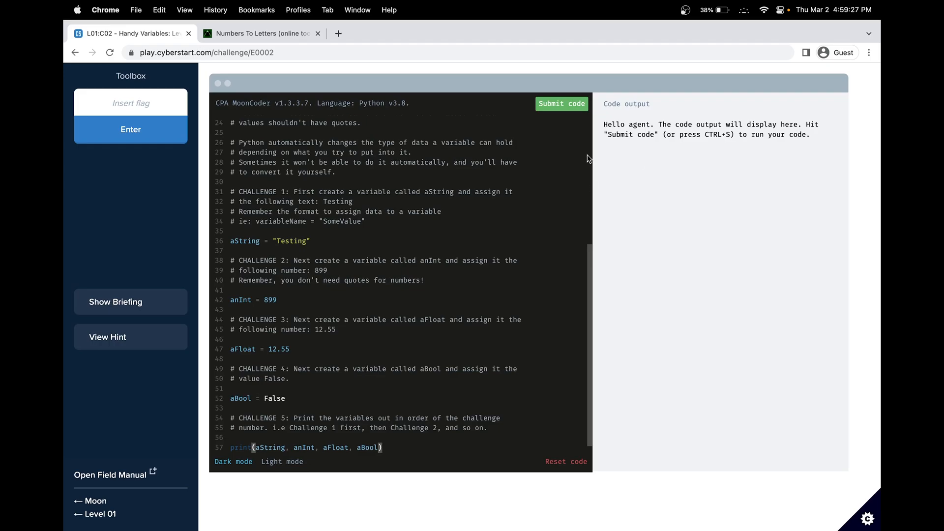
# Run the code, copy the revealed flag and submit it in the Insert flag field
pyautogui.click(562, 104)
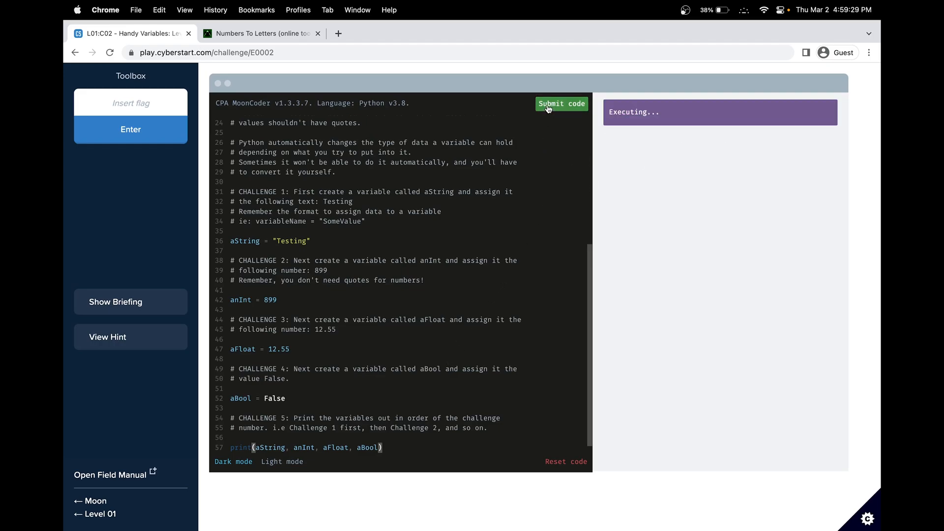
pyautogui.click(562, 104)
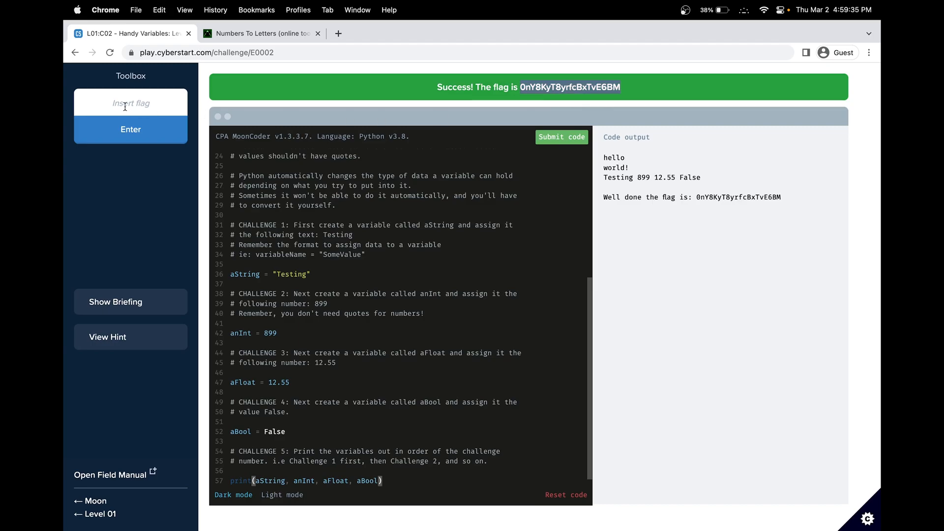
pyautogui.click(130, 130)
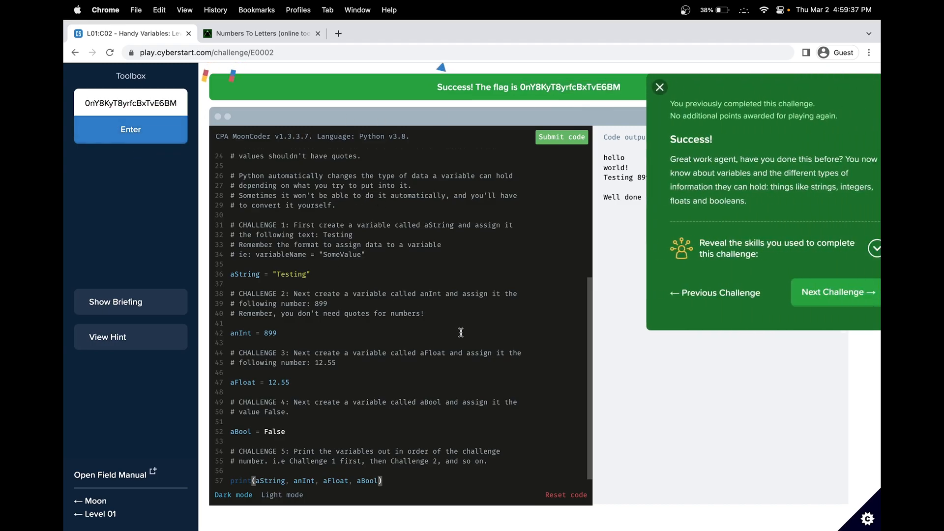